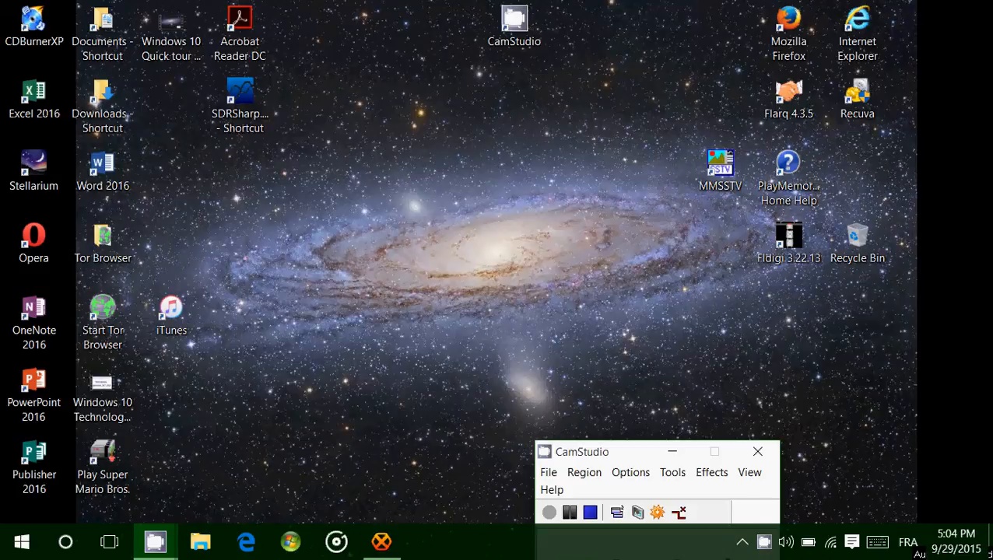
mouse_move(460, 433)
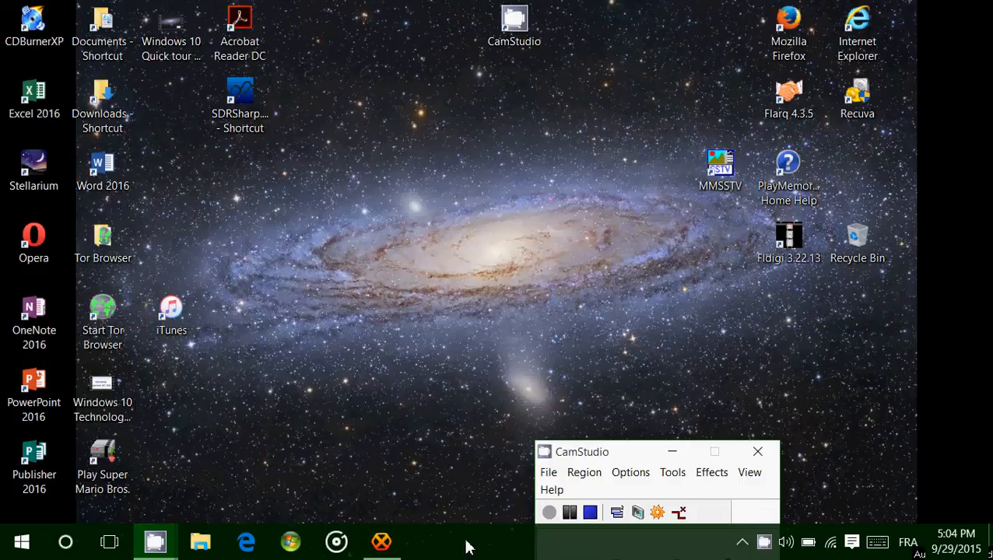
- Right-click an empty area of the taskbar to show its shortcut menu
right_click(467, 543)
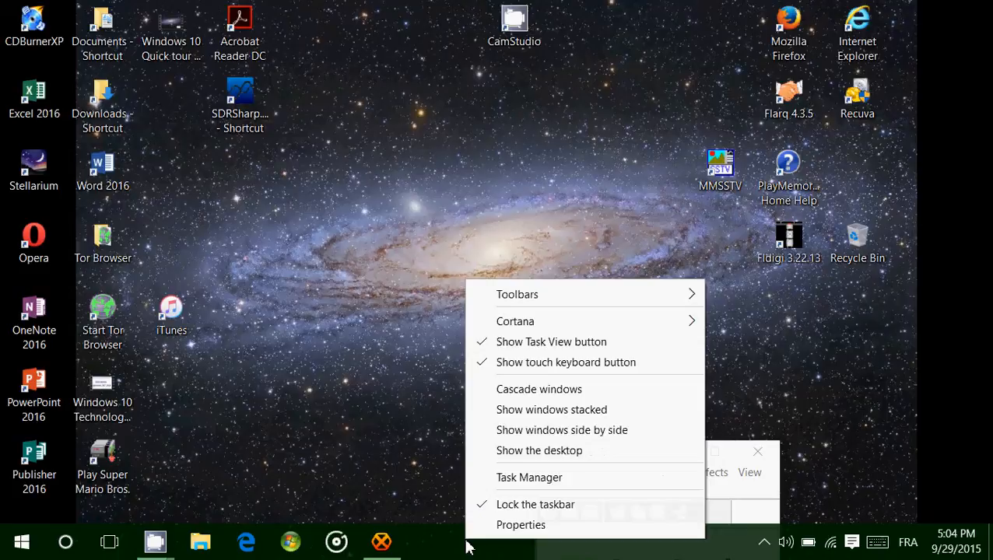
mouse_move(521, 525)
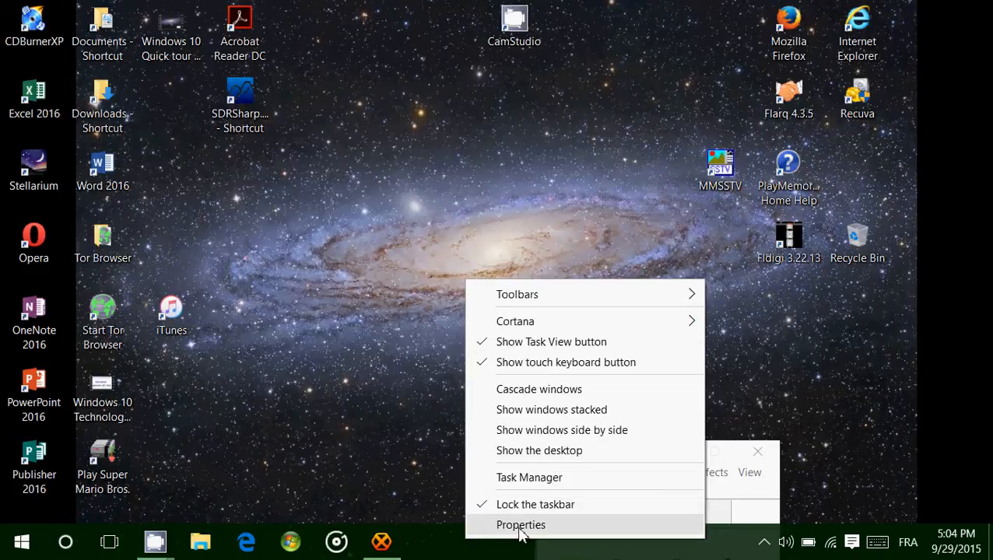
- Open Taskbar Properties, apply the current settings, and tick Lock the taskbar
click(520, 524)
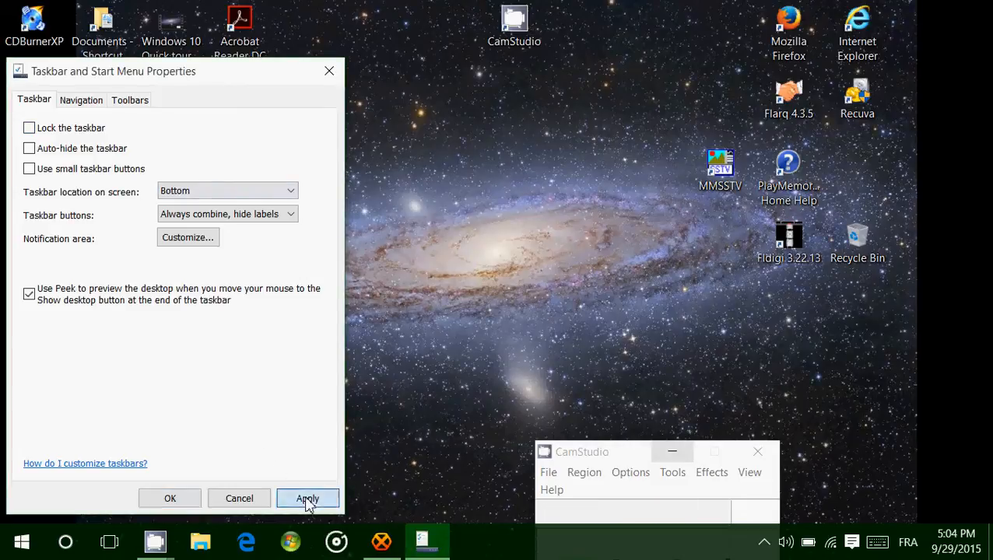
click(307, 499)
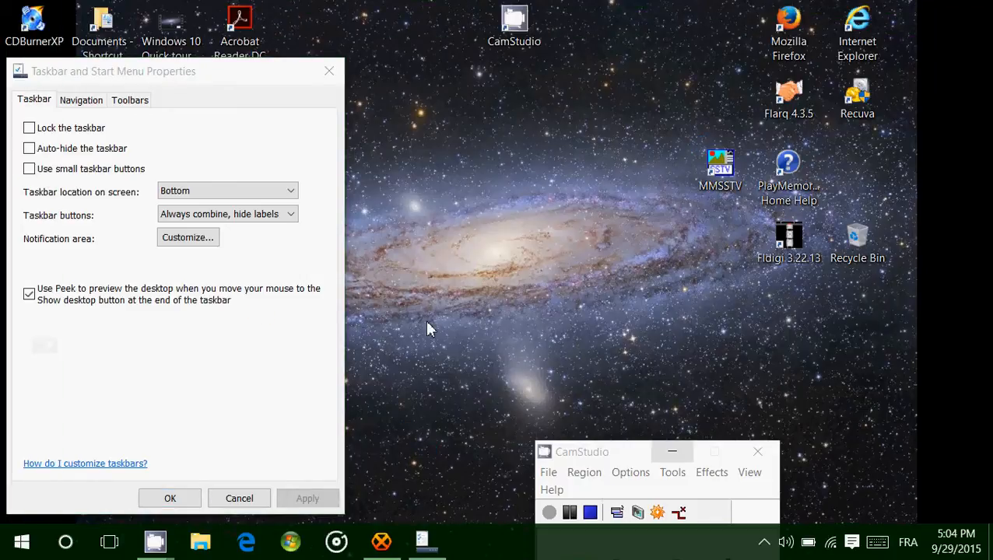
click(29, 128)
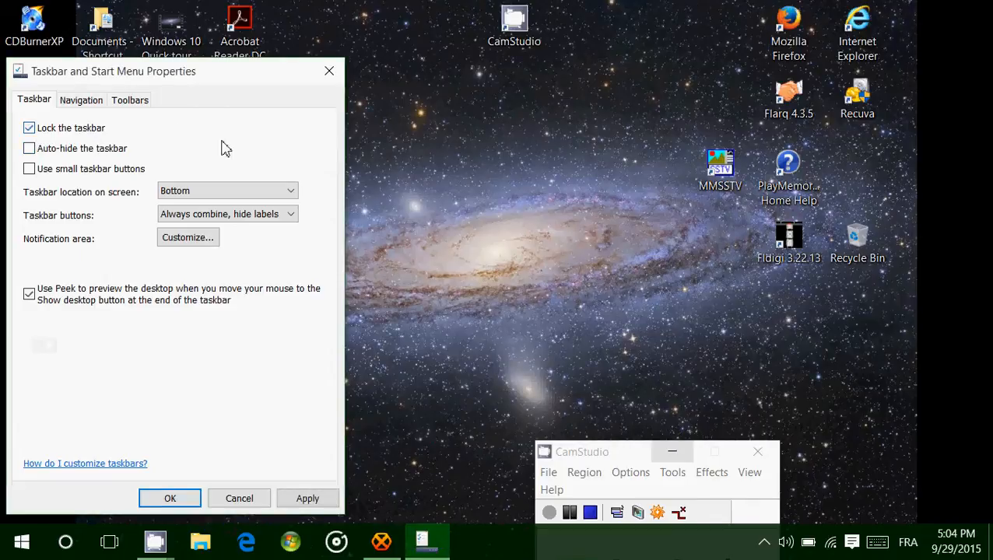
mouse_move(231, 156)
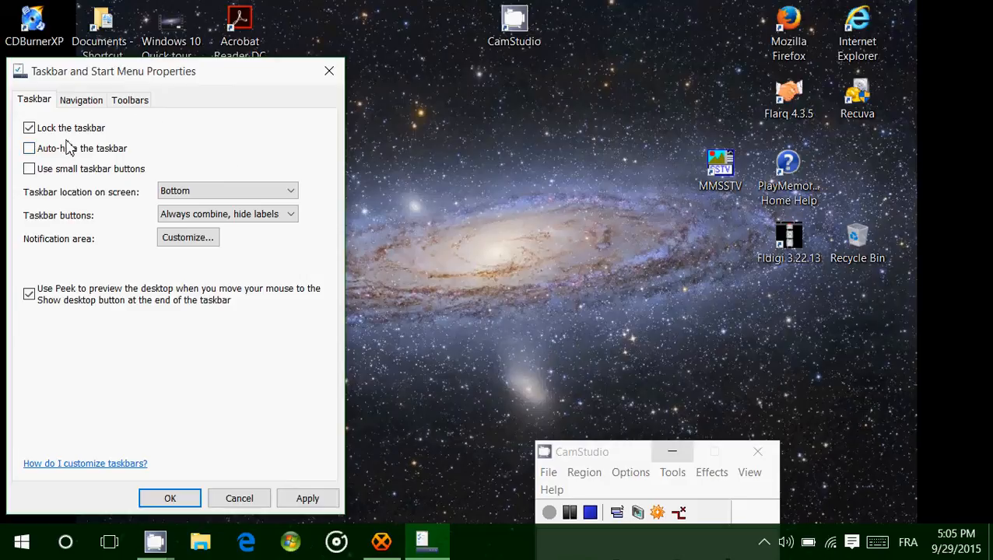
- Toggle the Auto-hide the taskbar checkbox off and back on
click(29, 149)
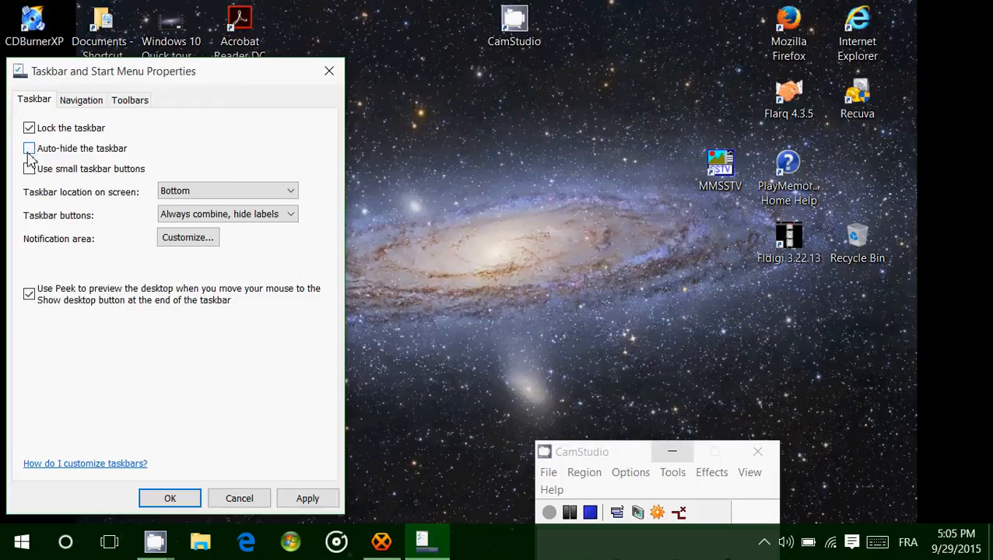
click(29, 148)
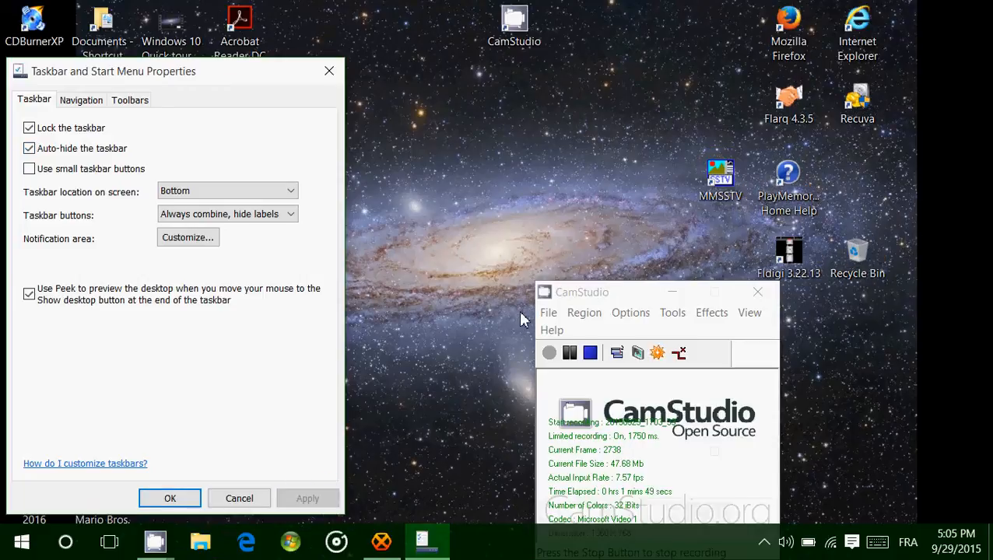
mouse_move(389, 140)
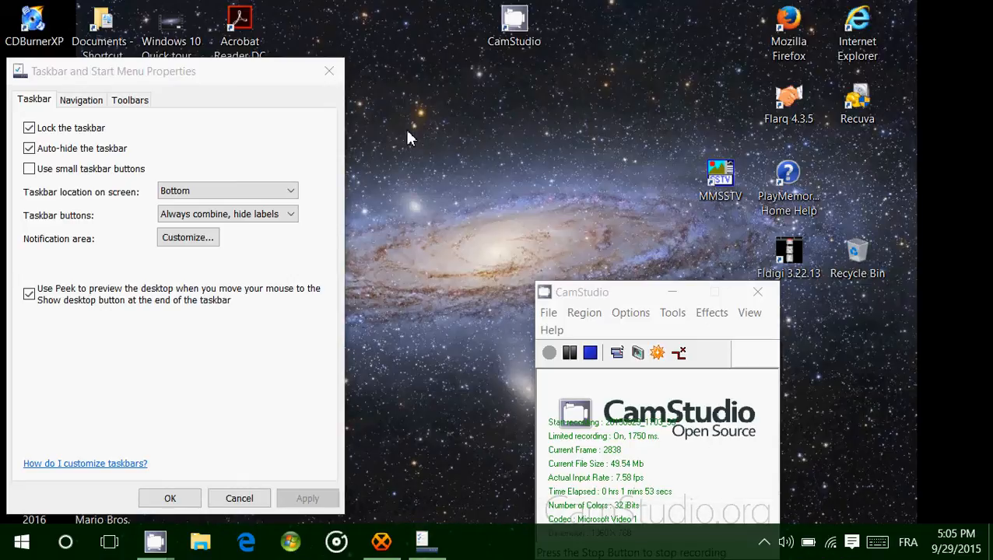
mouse_move(370, 354)
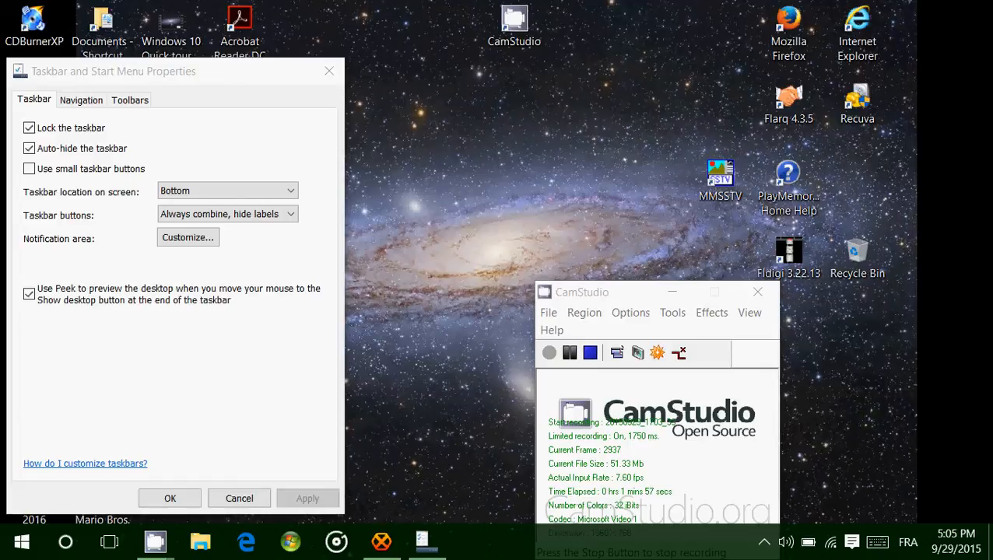
mouse_move(436, 327)
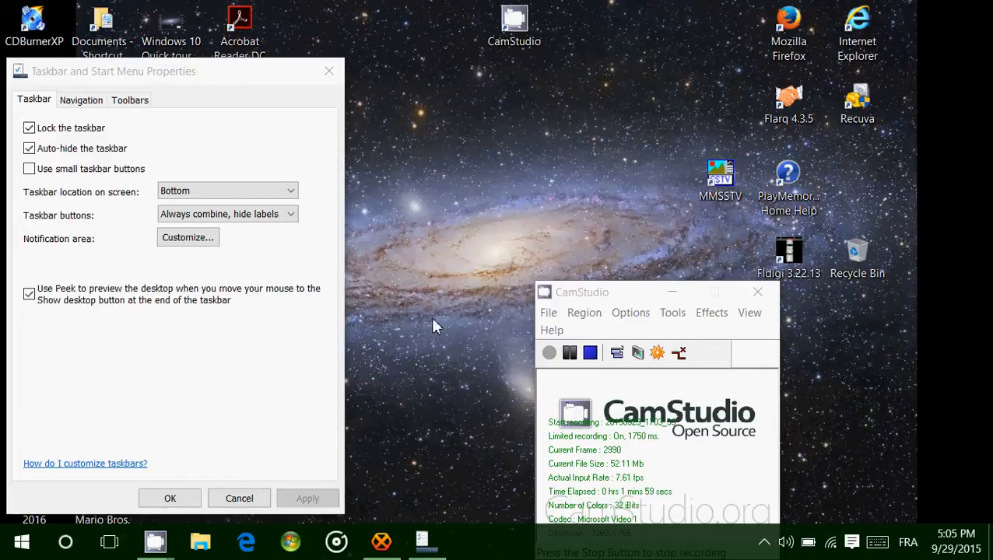
mouse_move(105, 206)
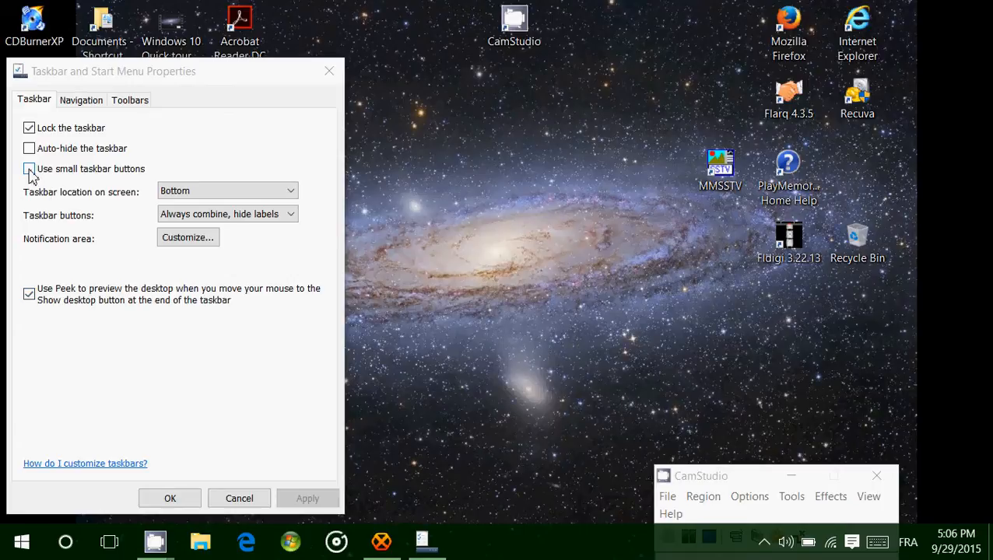
- Turn on Use small taskbar buttons
click(29, 169)
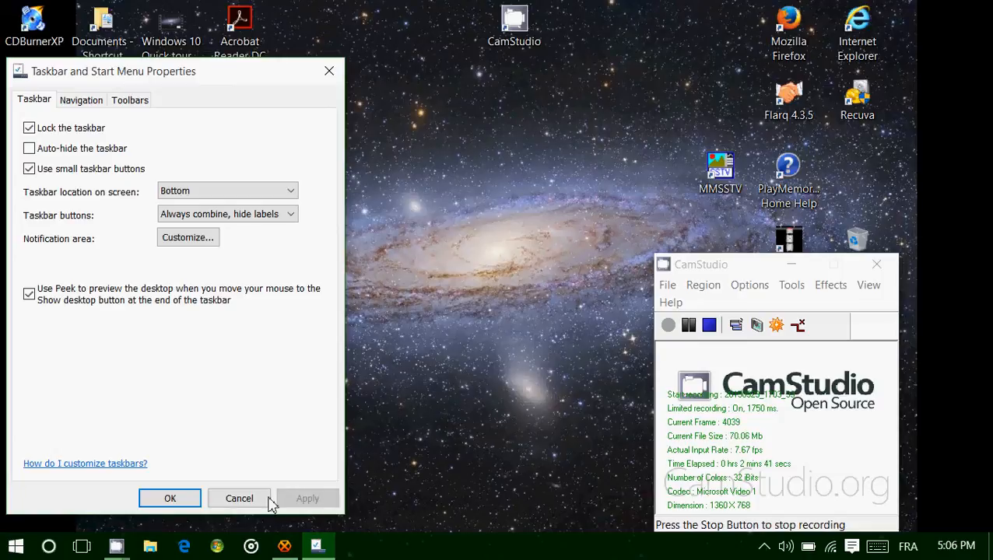
mouse_move(94, 226)
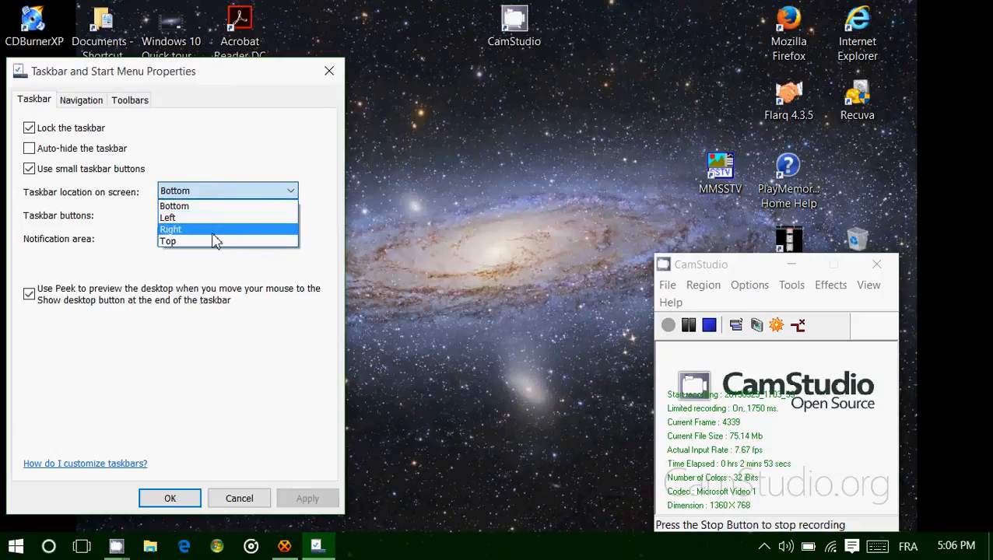
click(166, 241)
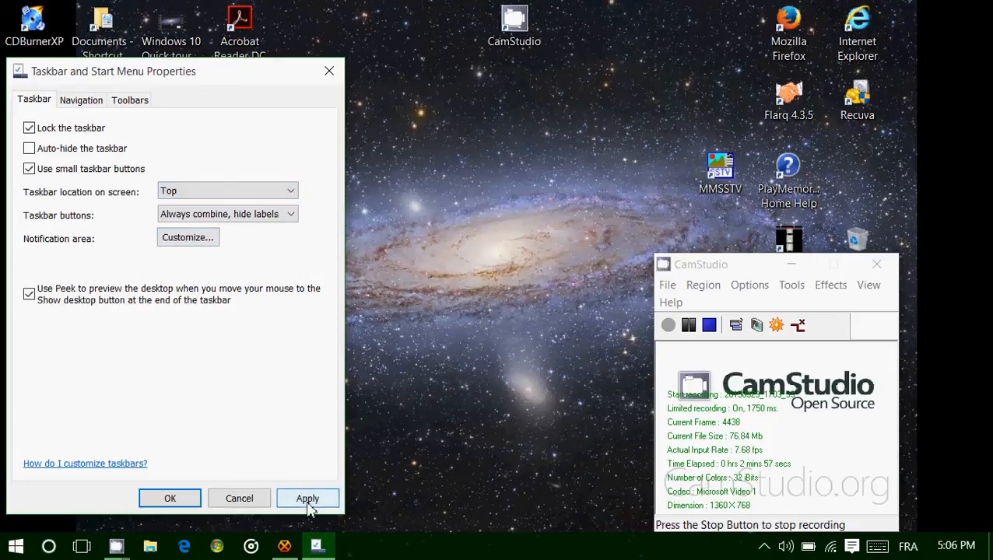
click(307, 498)
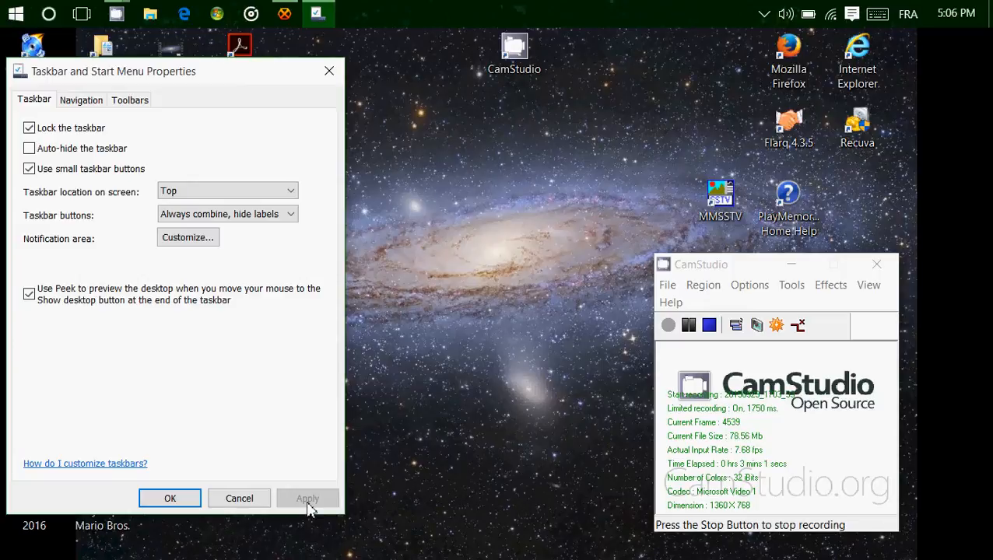
mouse_move(279, 471)
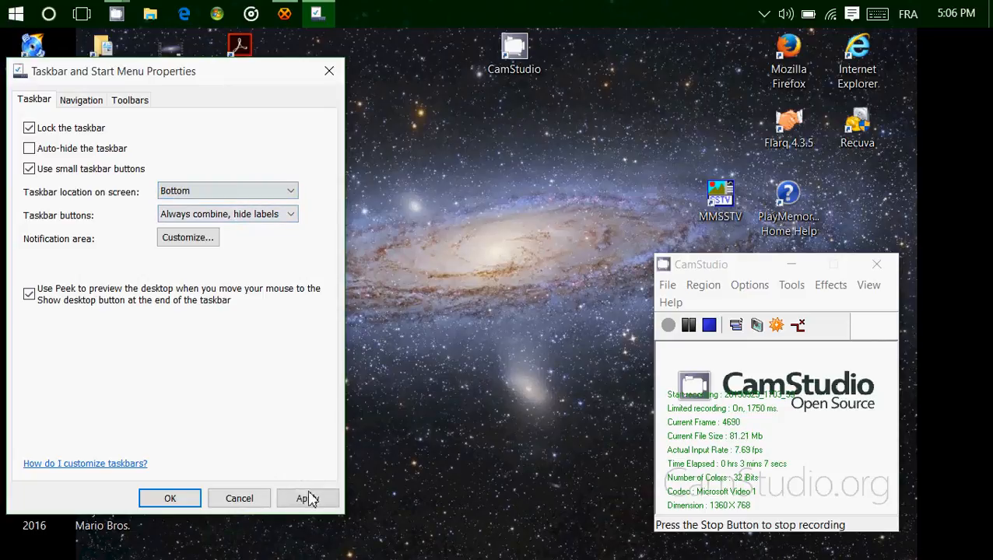
click(308, 498)
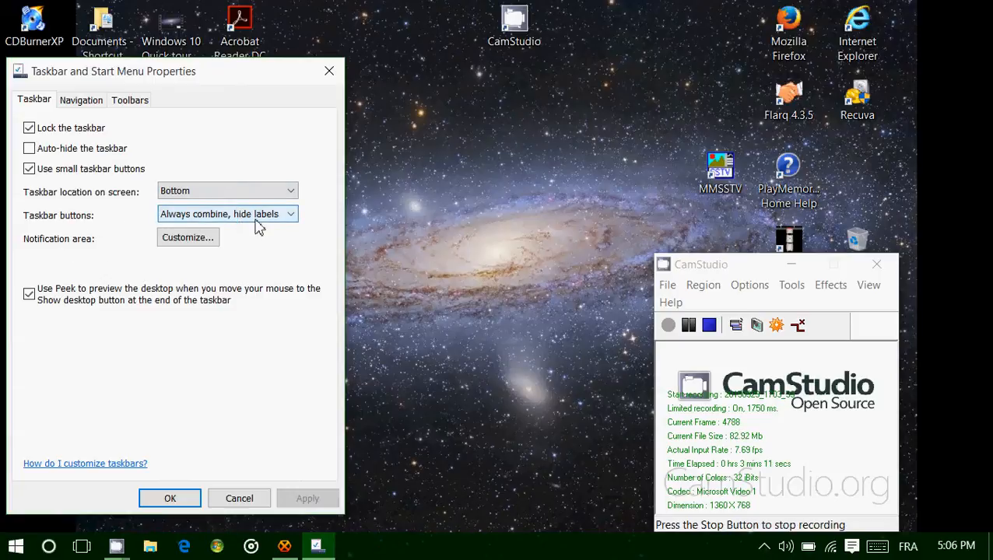
- Set taskbar buttons to Always combine, hide labels, then switch to the Edge window
click(228, 214)
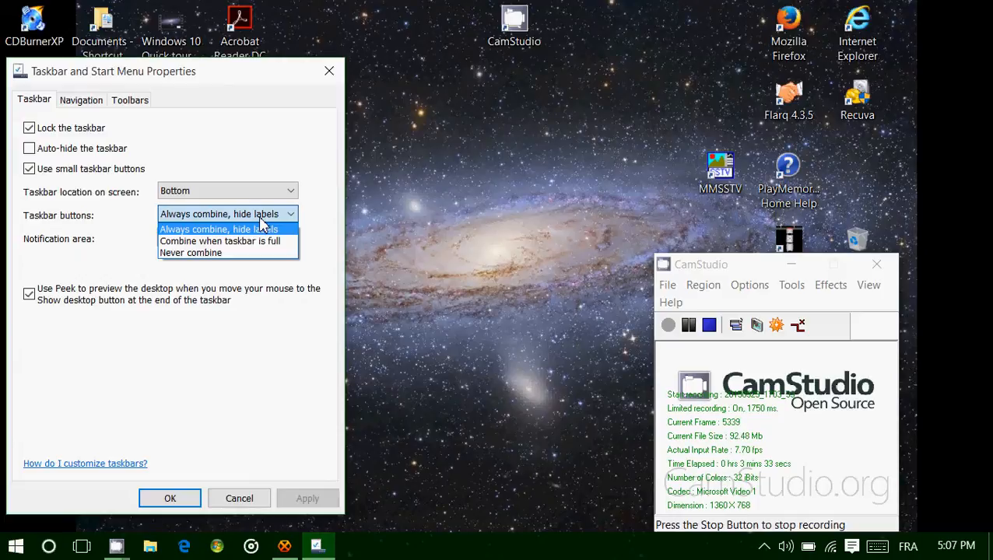
click(185, 546)
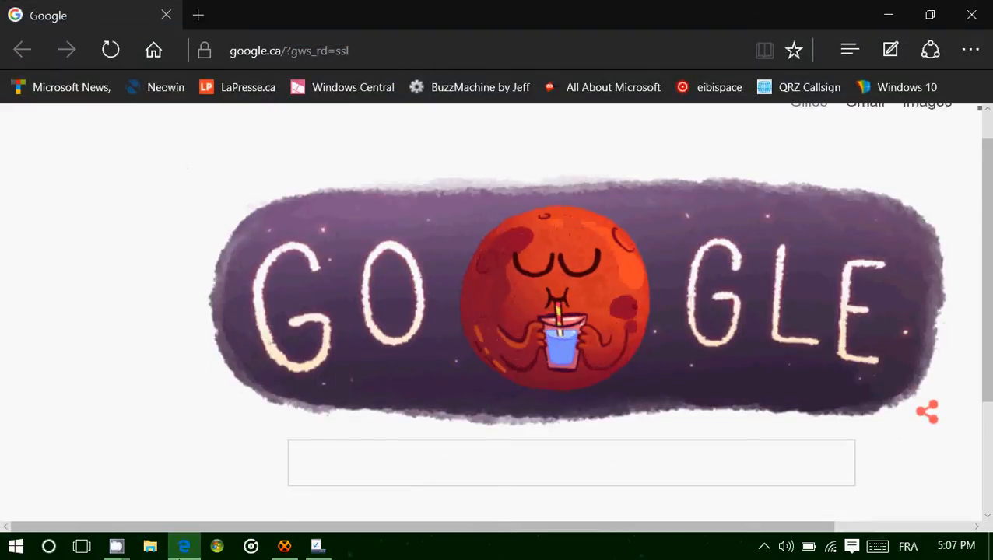
- Open the Facebook top site in a new Edge window beside the new tab
right_click(185, 546)
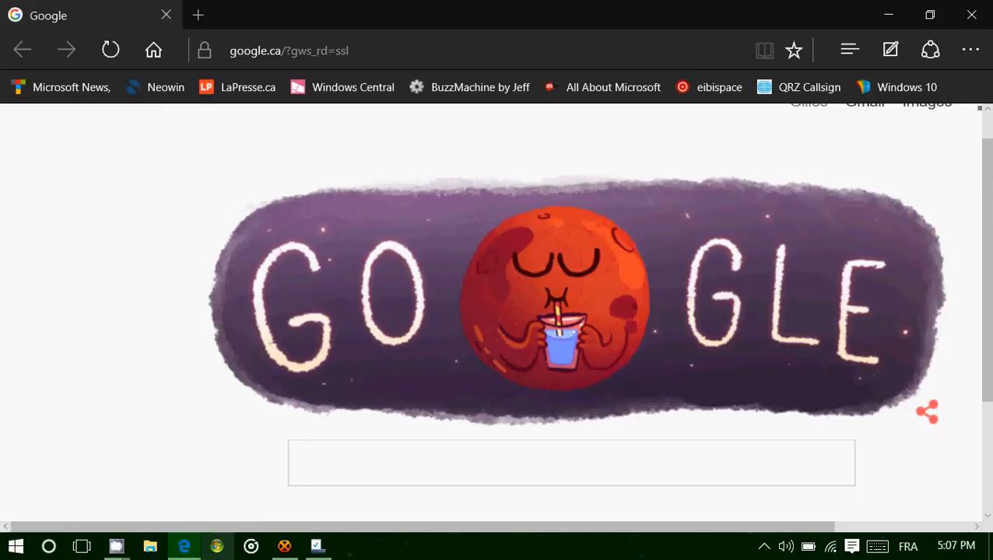
mouse_move(184, 546)
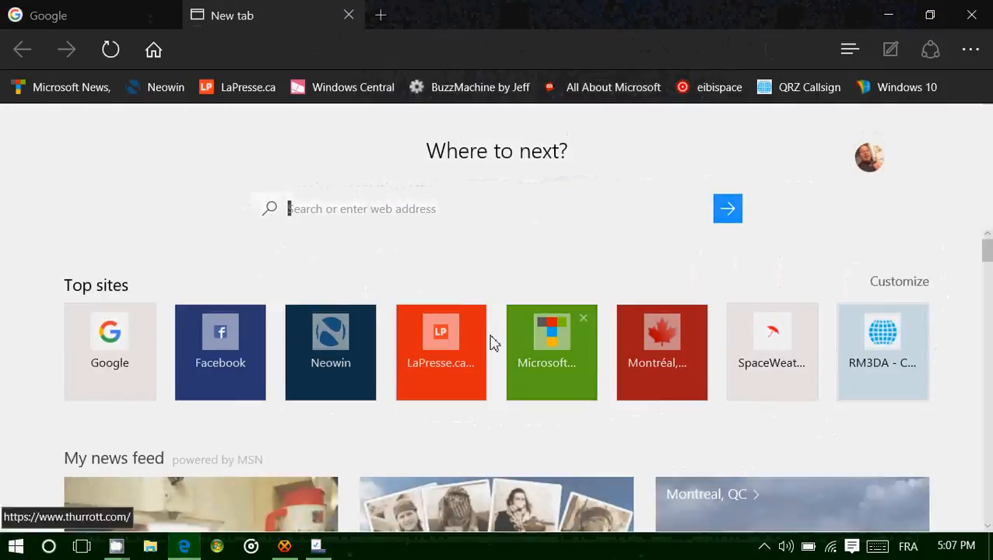
mouse_move(184, 547)
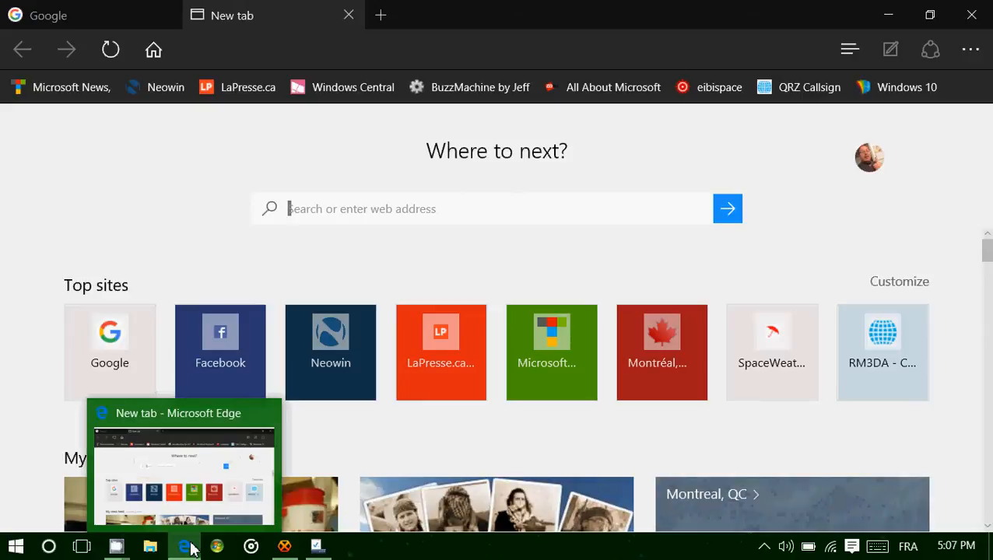
right_click(220, 352)
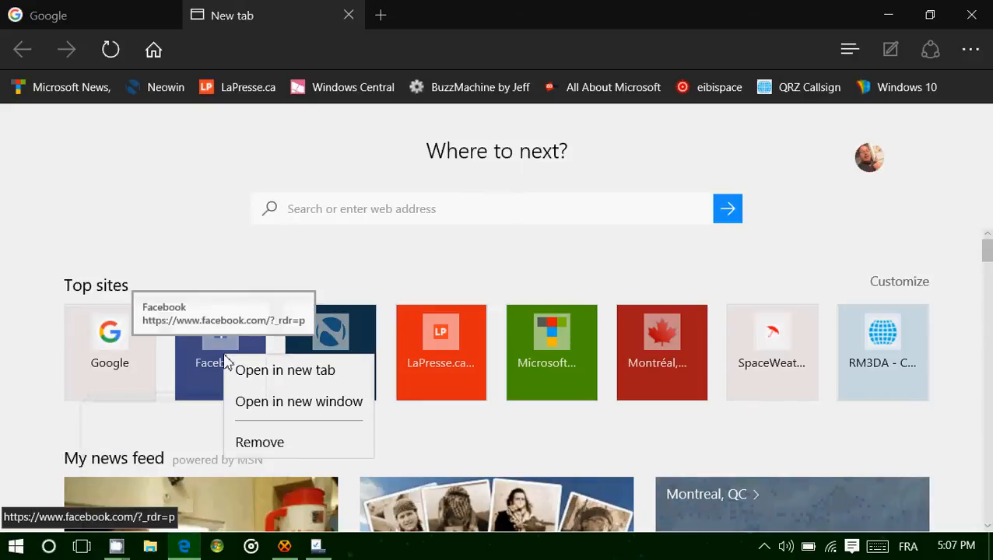
click(298, 401)
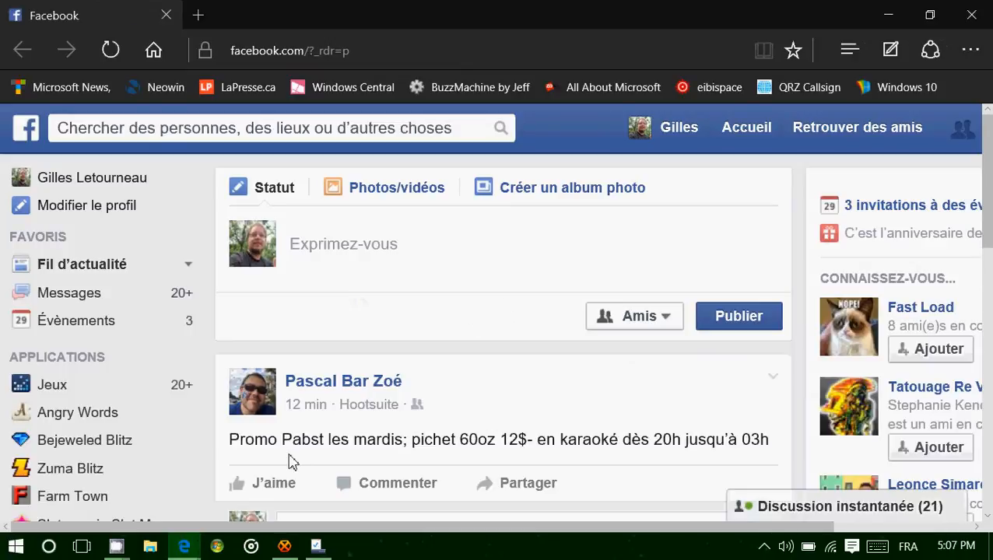
click(882, 127)
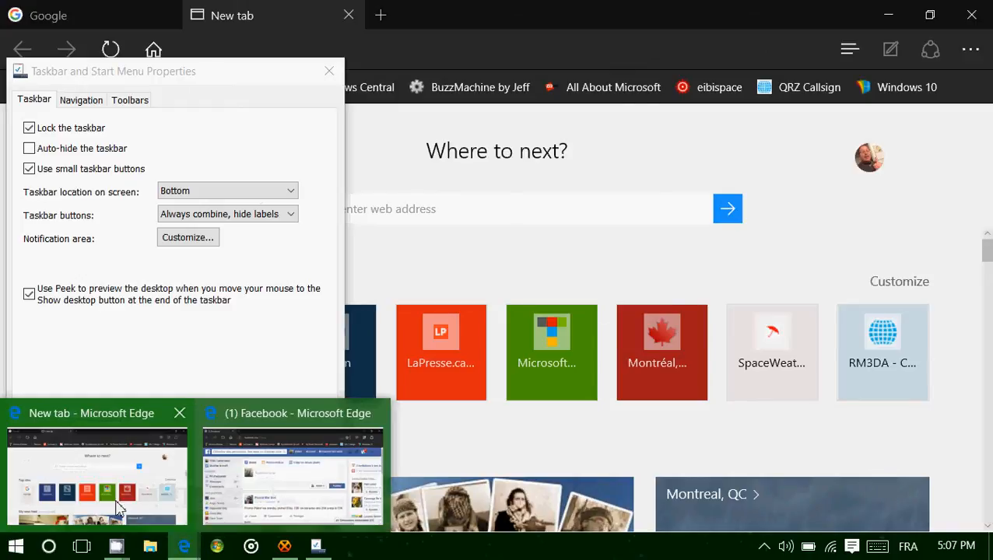
mouse_move(323, 479)
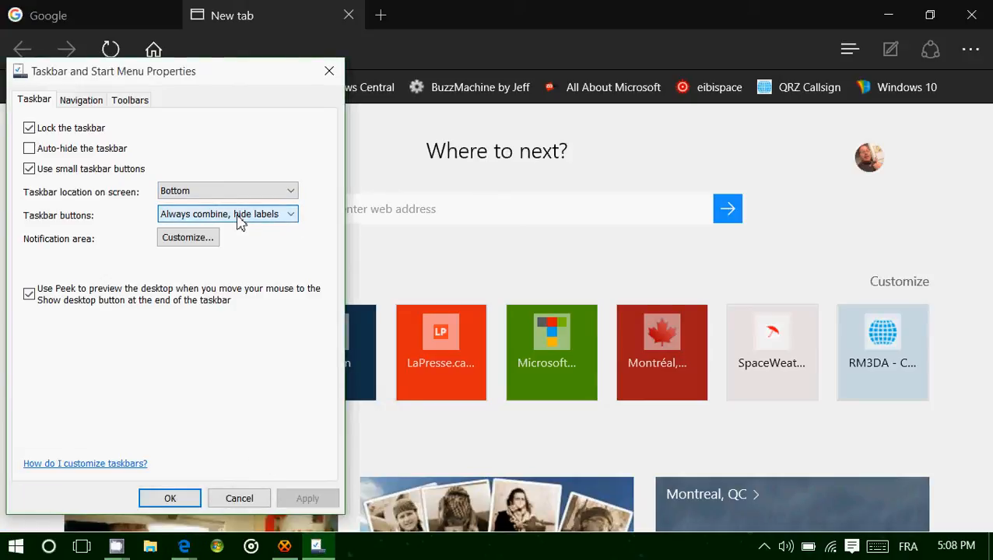
- Set taskbar buttons to Never combine and apply
click(227, 214)
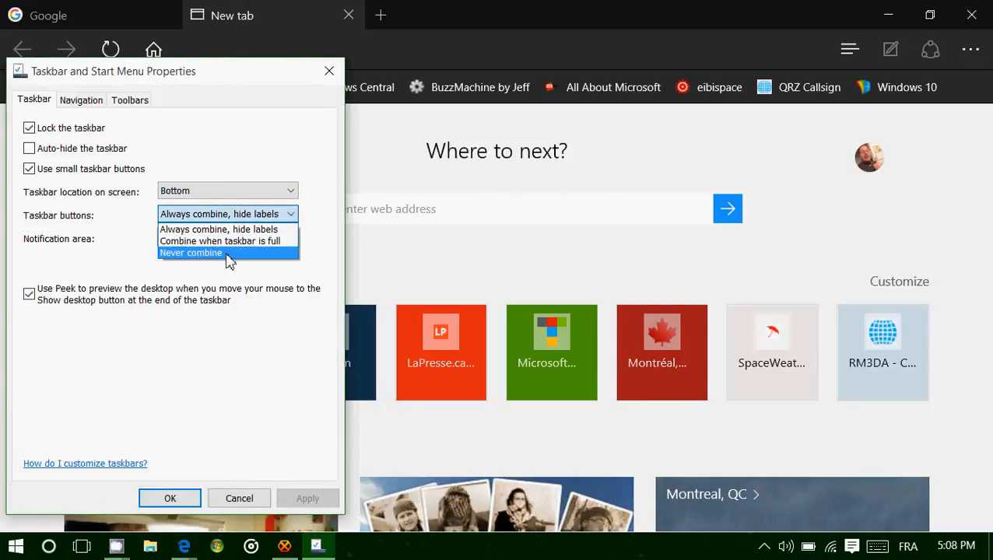
click(191, 253)
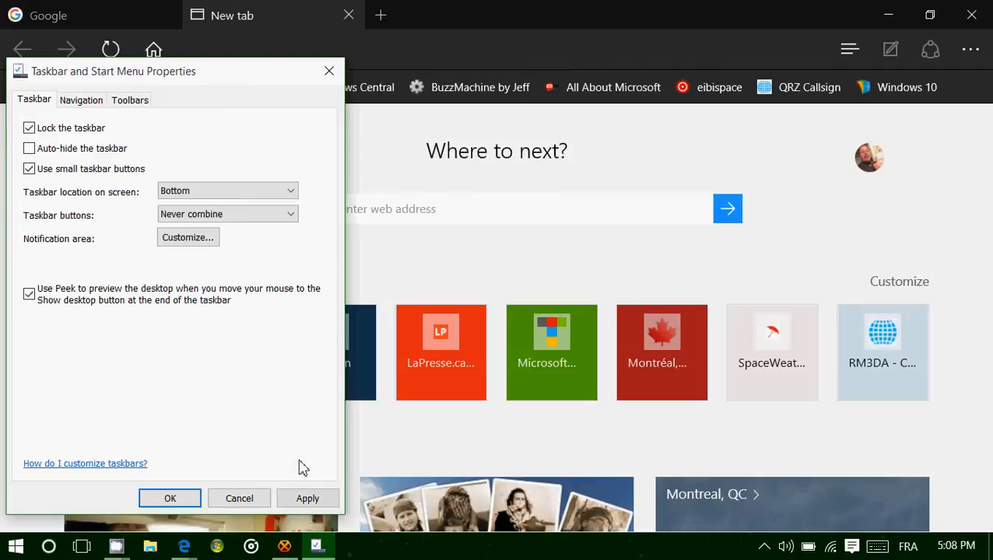
click(308, 498)
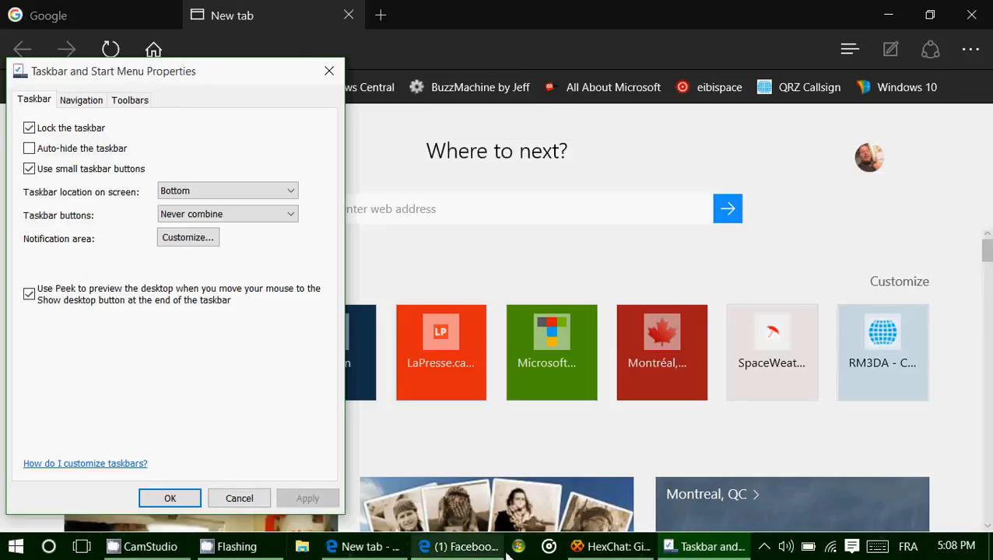
mouse_move(613, 546)
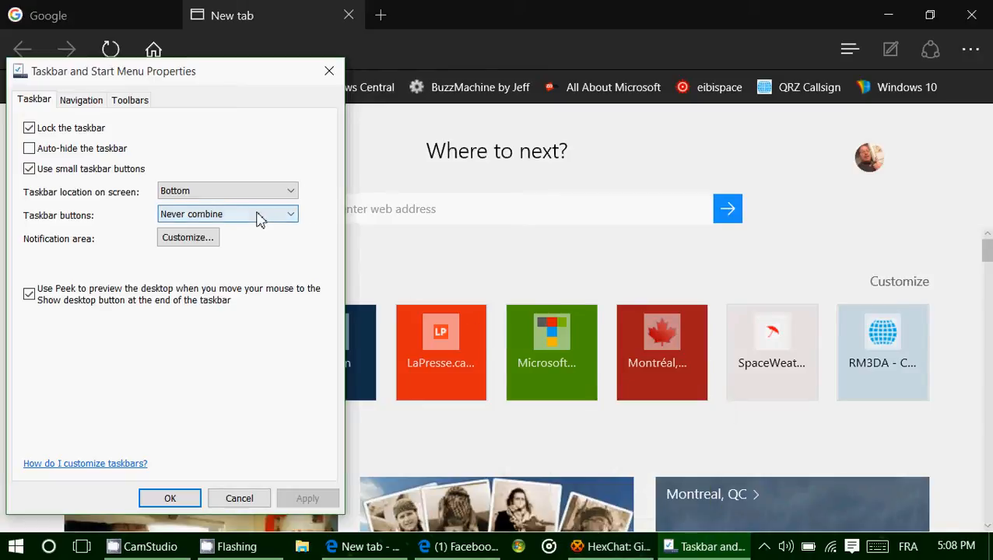
- Switch taskbar buttons to Combine when taskbar is full and apply
click(227, 214)
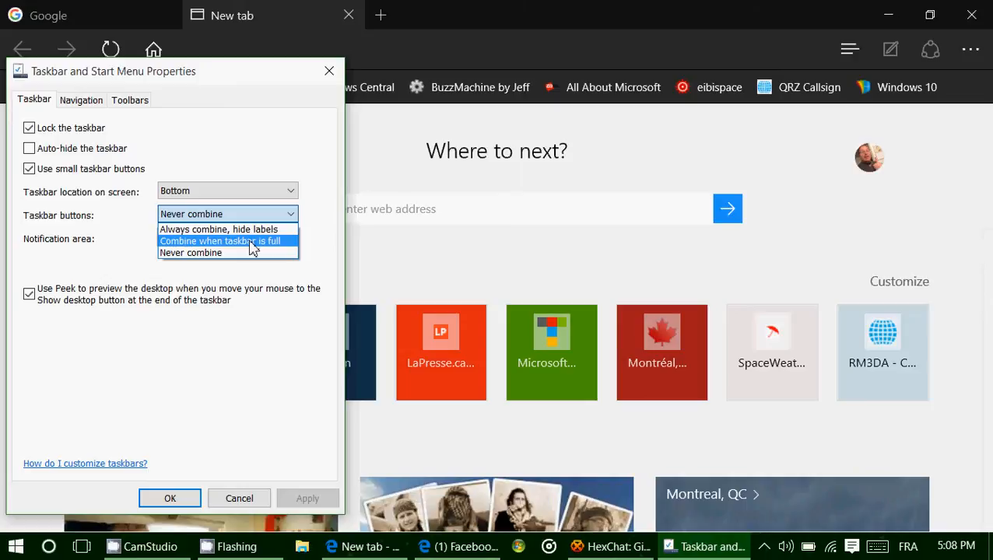
click(220, 241)
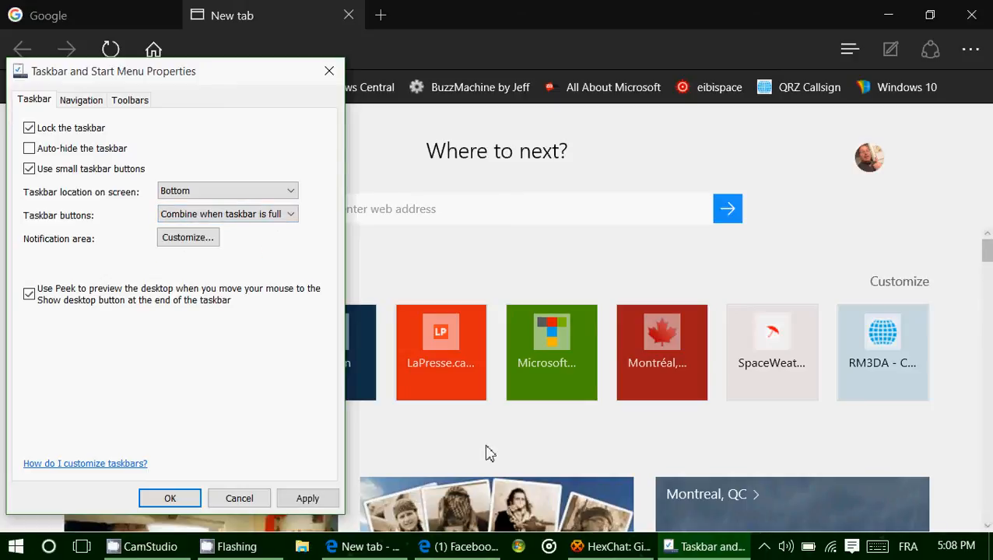
click(308, 499)
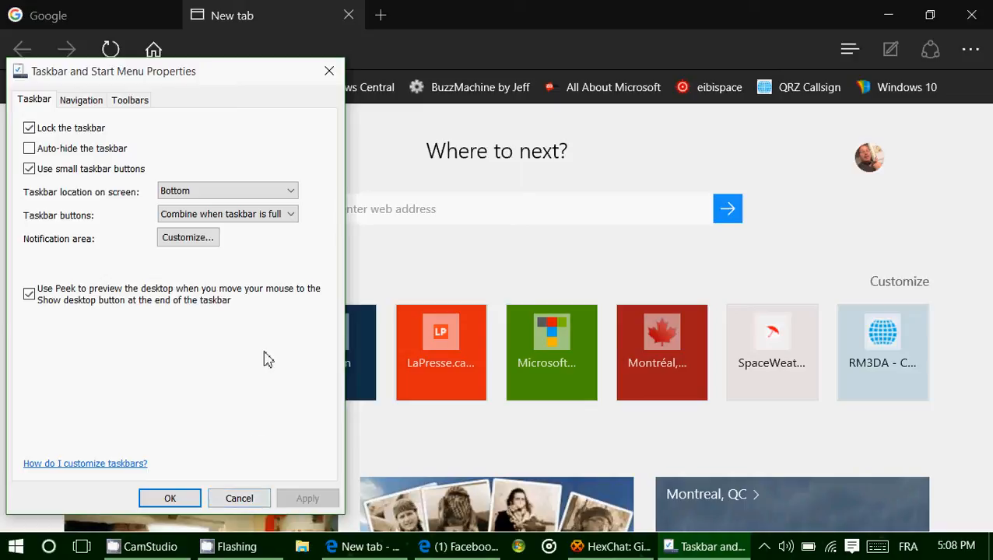
- Set the Taskbar buttons dropdown back to Always combine, hide labels
click(227, 214)
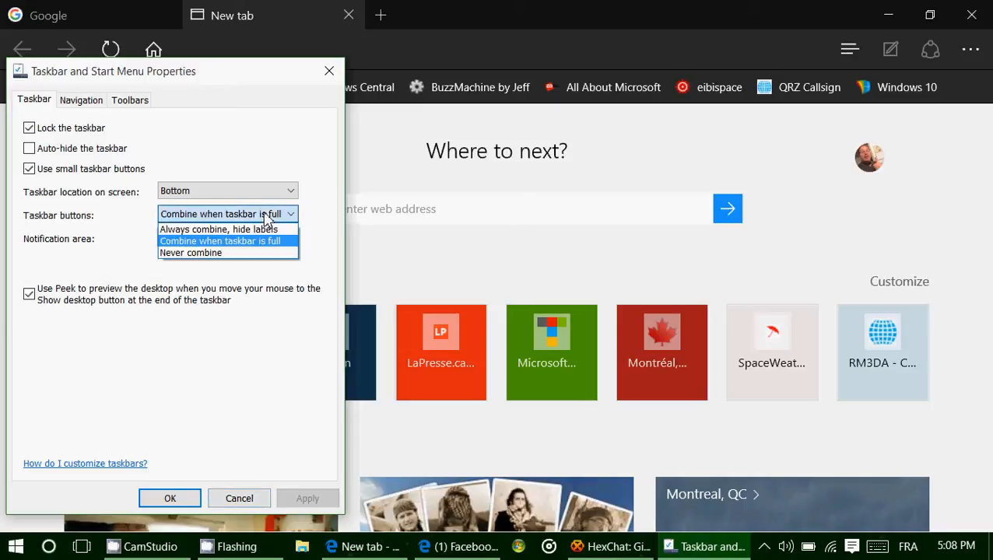
click(217, 229)
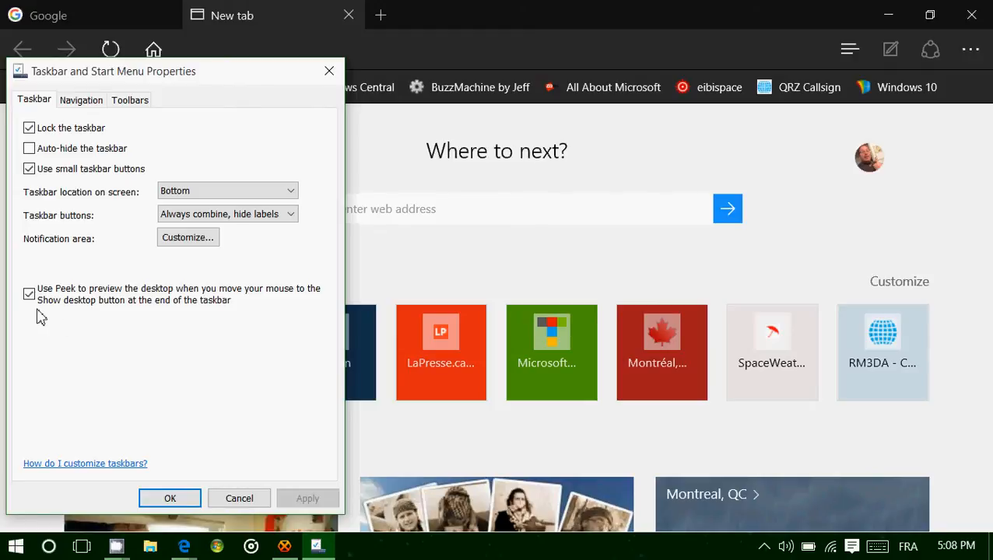
mouse_move(113, 324)
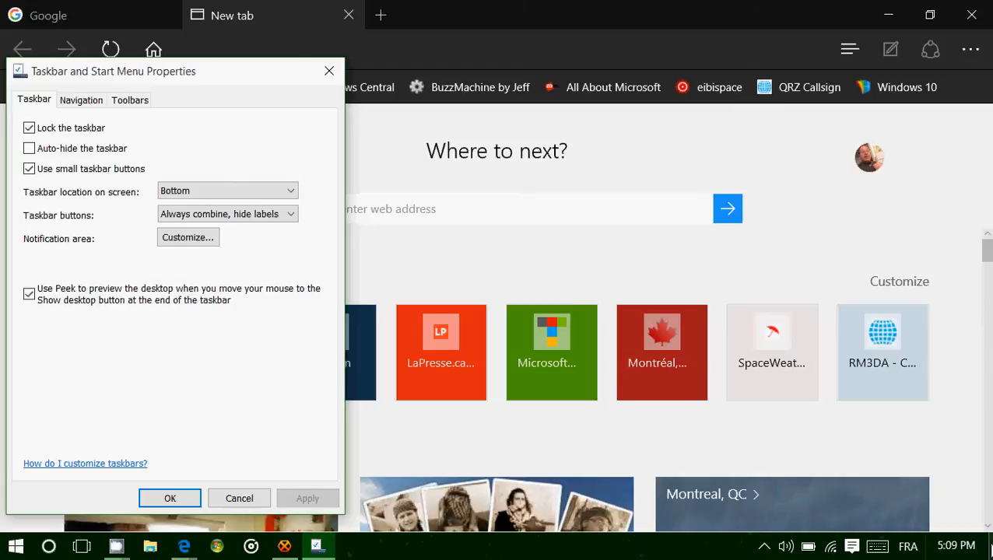
mouse_move(652, 193)
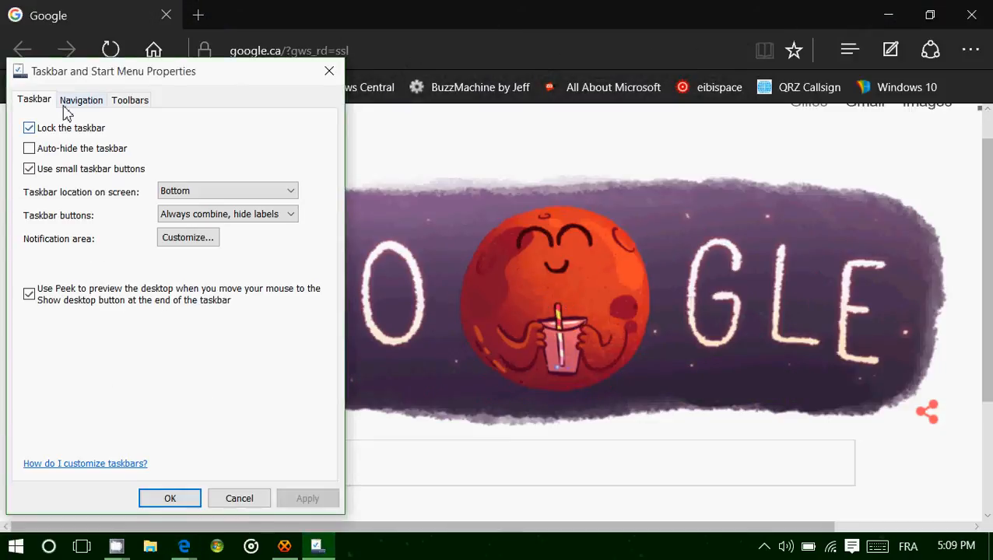
- View the Navigation tab's corner settings, then the Toolbars tab
click(81, 99)
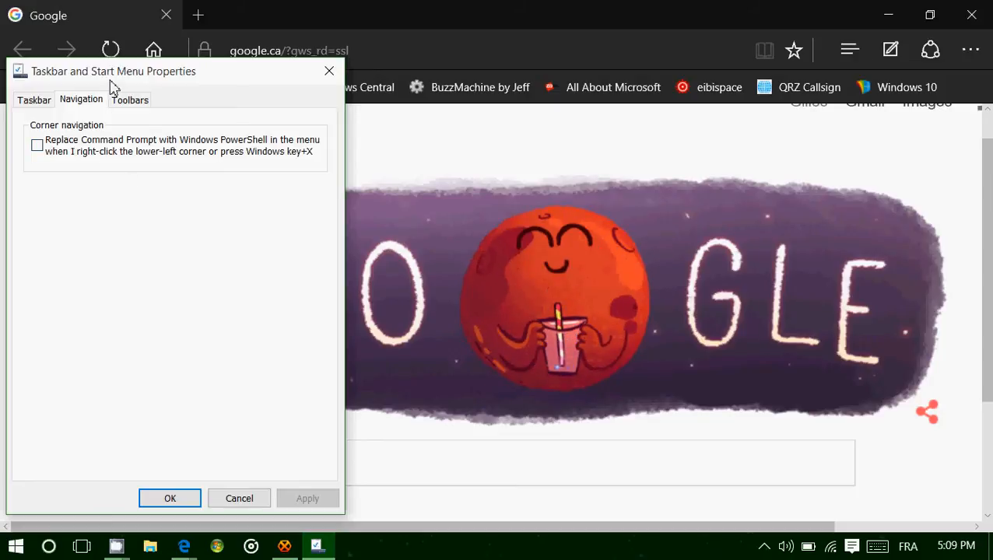
click(130, 99)
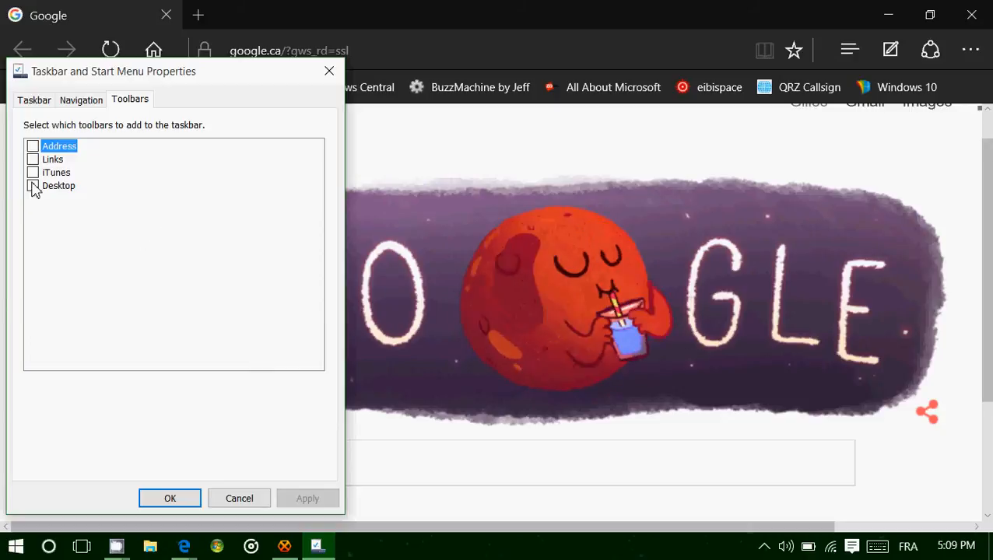
- Enable and apply the Desktop toolbar, then the Address toolbar
click(33, 185)
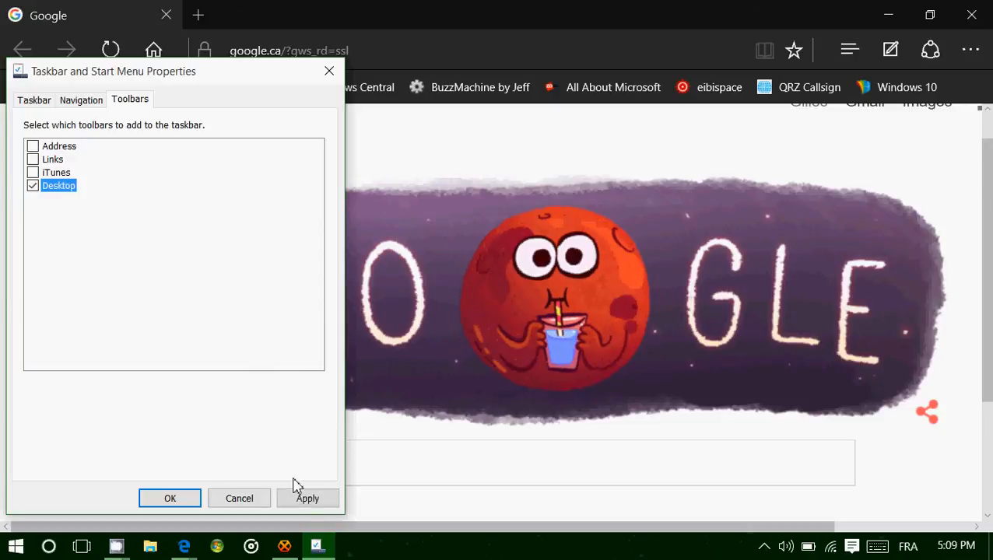
click(307, 498)
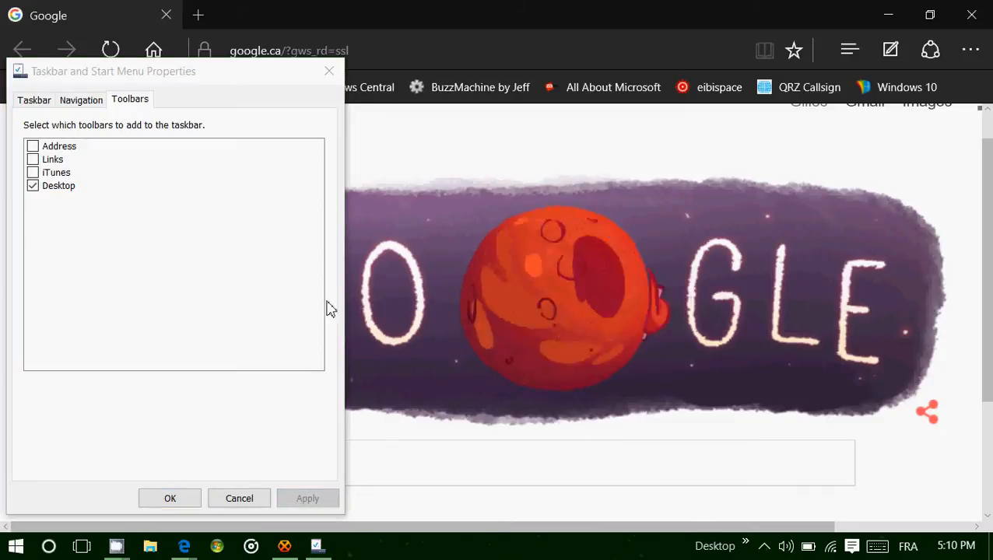
click(33, 145)
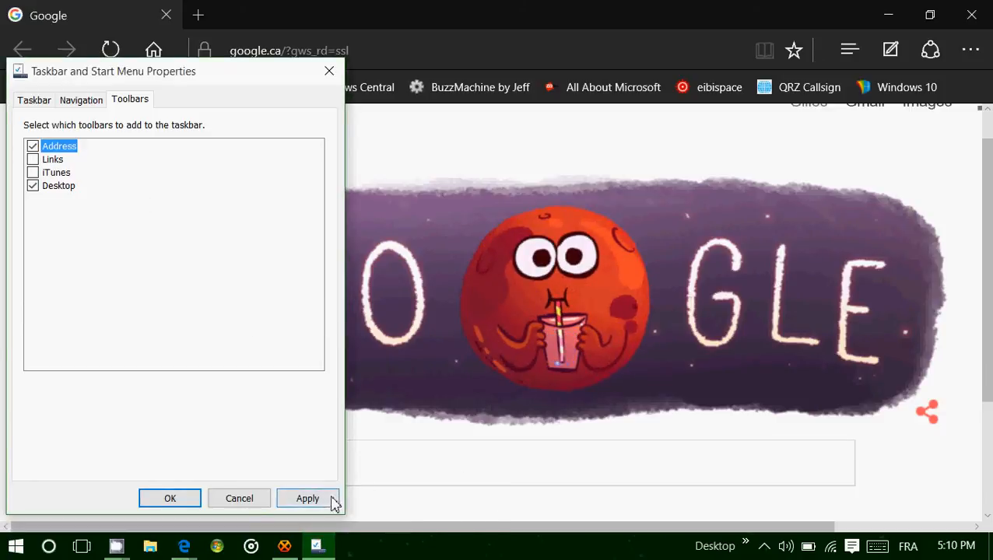
click(307, 499)
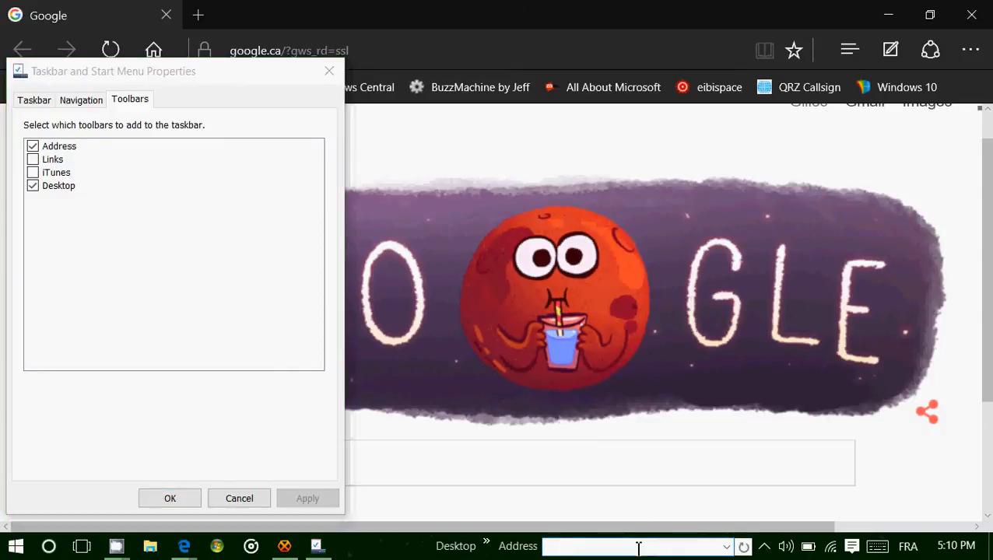
text(www)
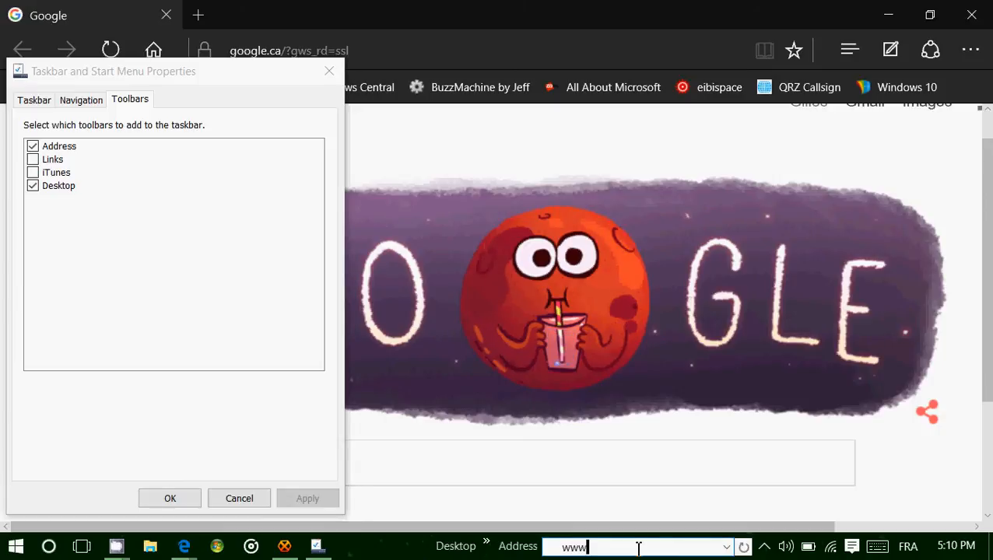
text(yahoo.com/)
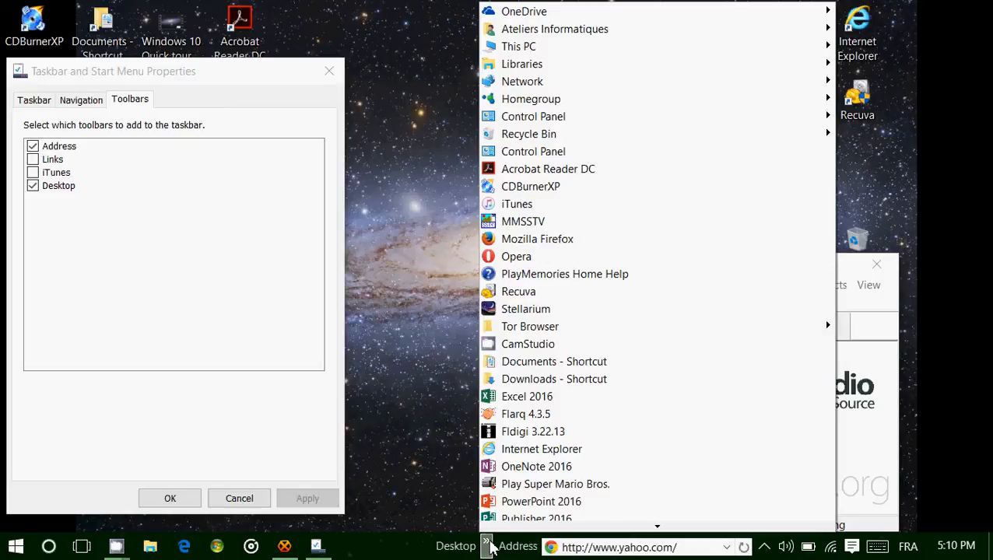
mouse_move(302, 321)
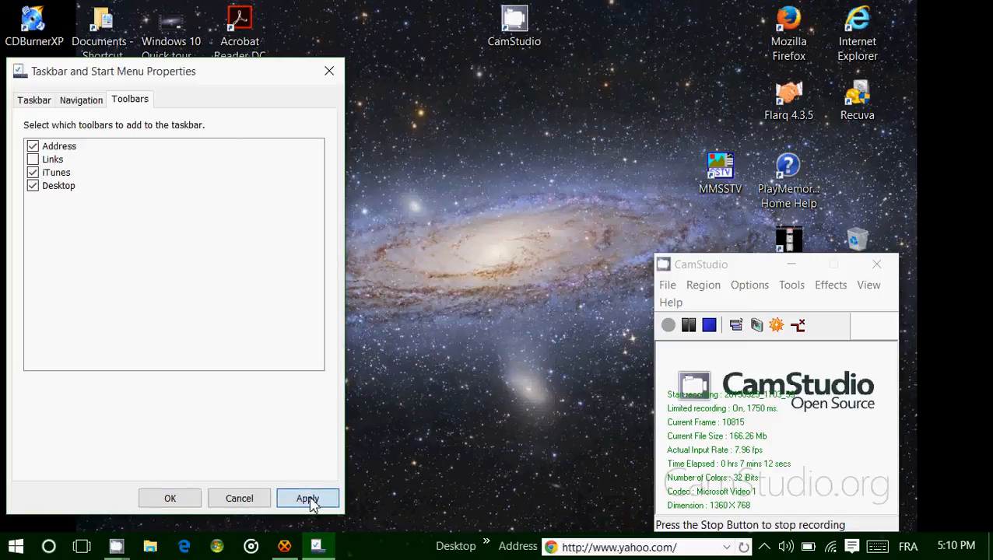
- Apply the iTunes toolbar, then enable and apply the Links toolbar
click(307, 498)
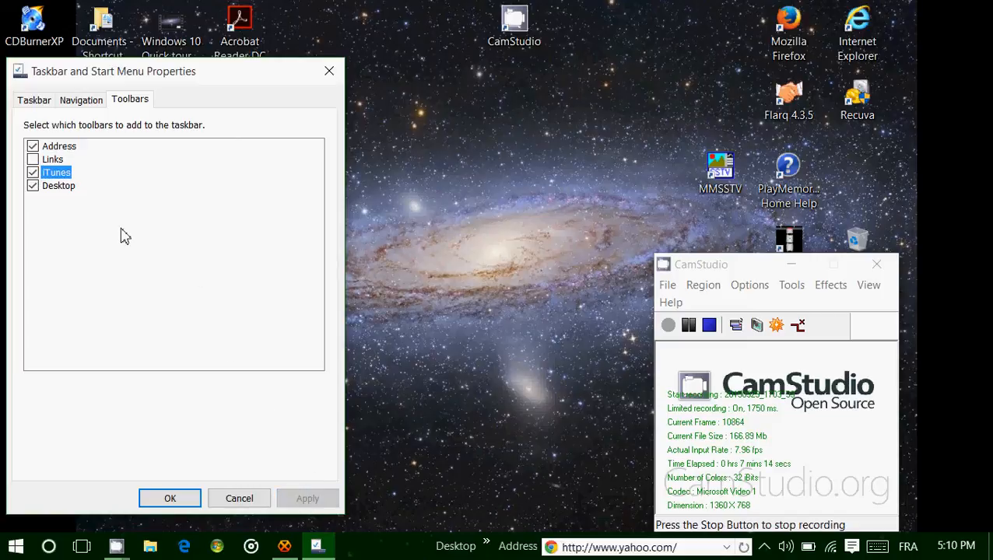
click(52, 159)
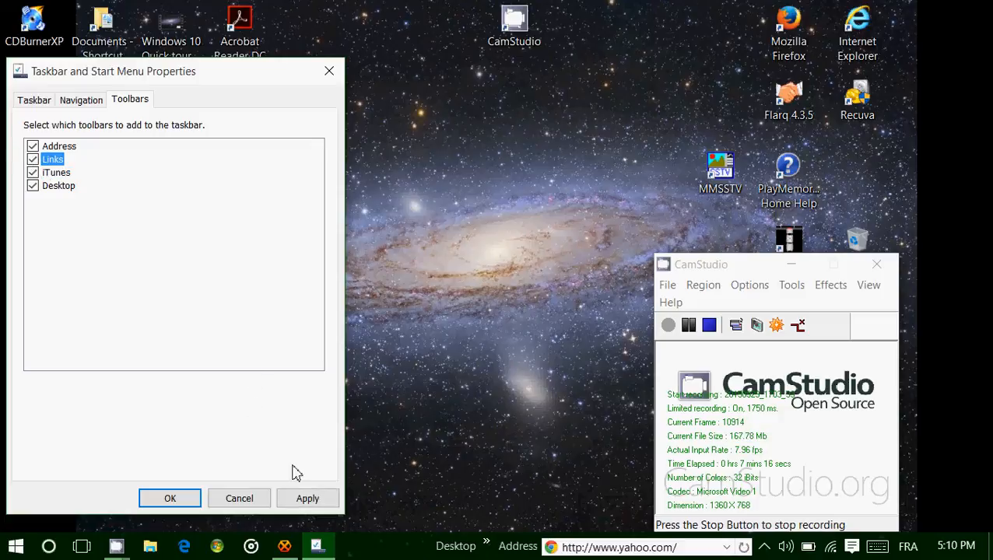
click(306, 498)
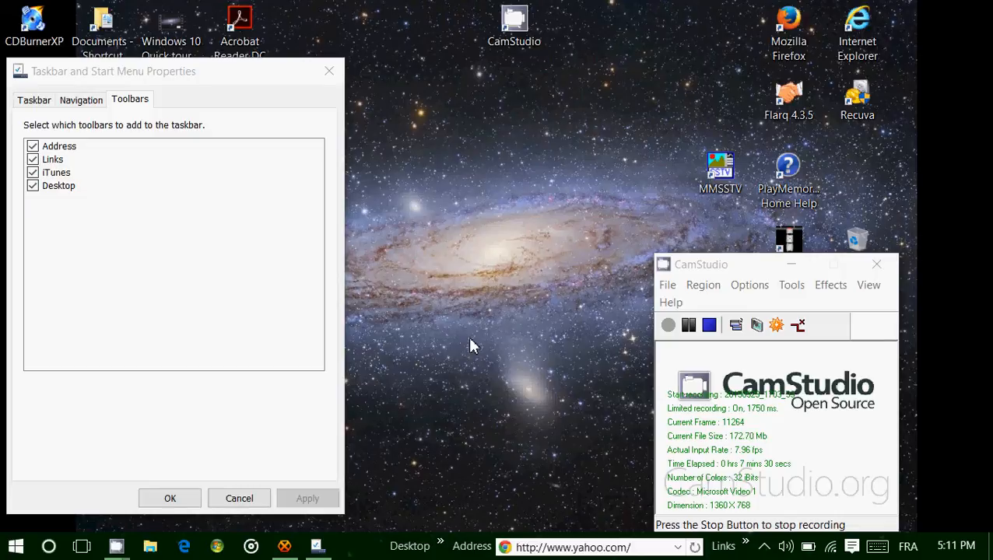
- Move the CamStudio window lower, then clear and apply all four taskbar toolbars
drag(701, 264, 691, 276)
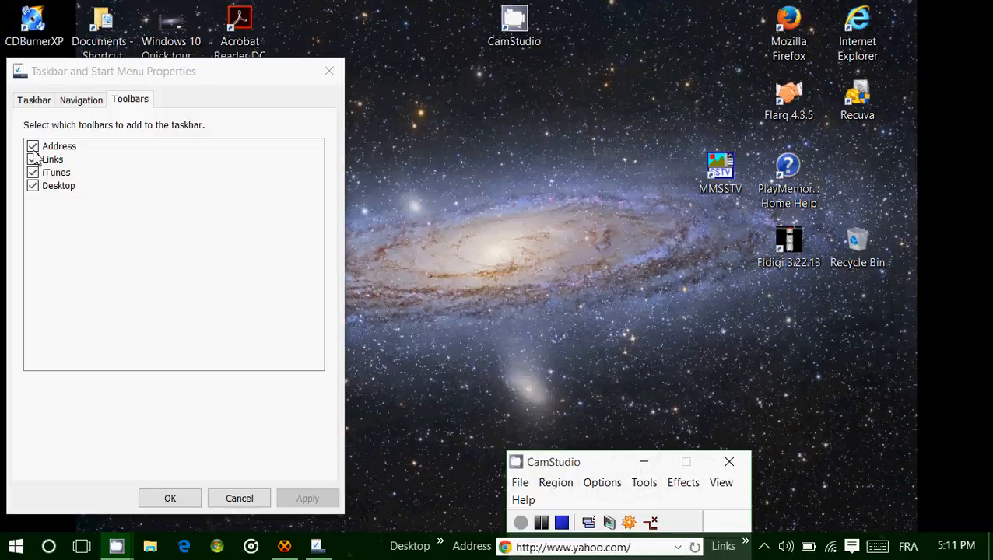
click(33, 146)
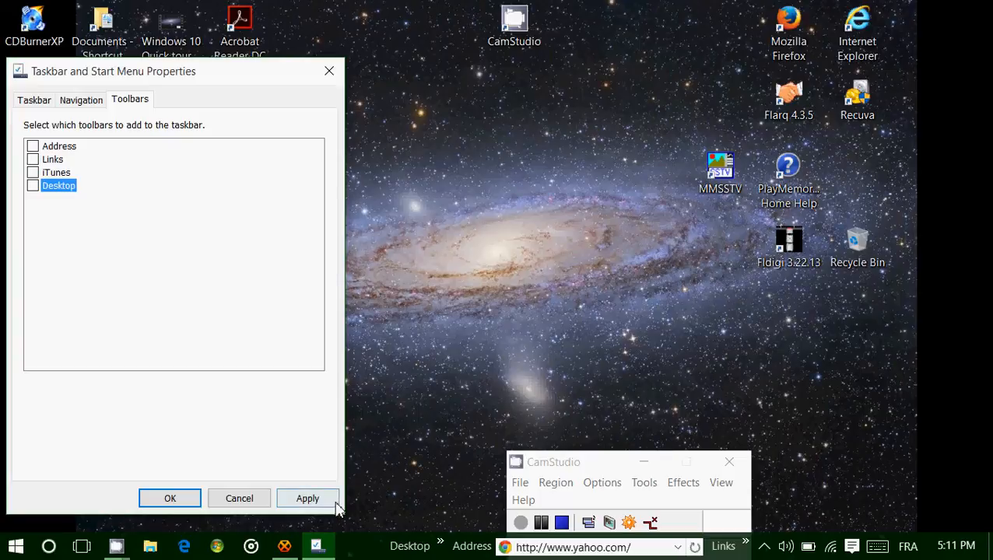
click(170, 498)
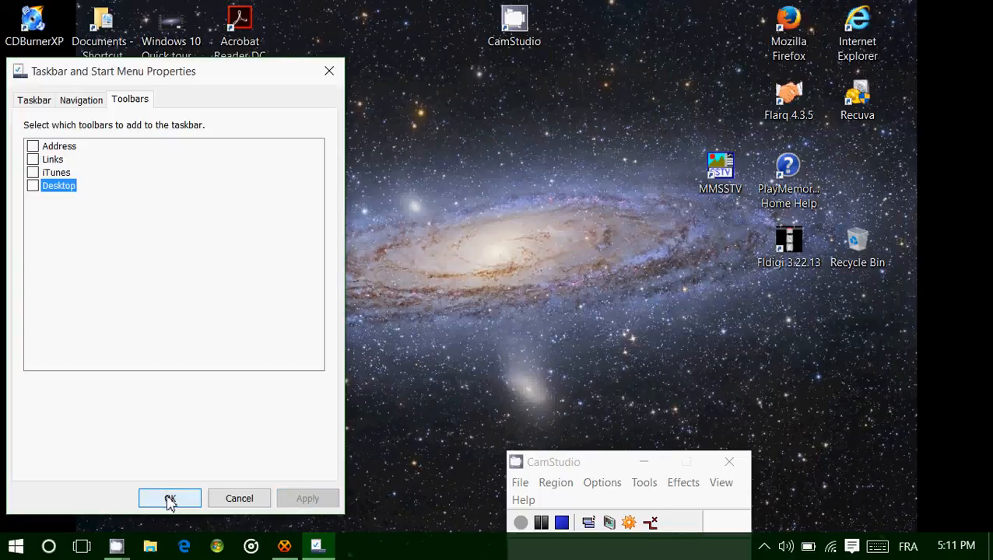
- Confirm the settings with OK, closing Taskbar and Start Menu Properties
click(170, 498)
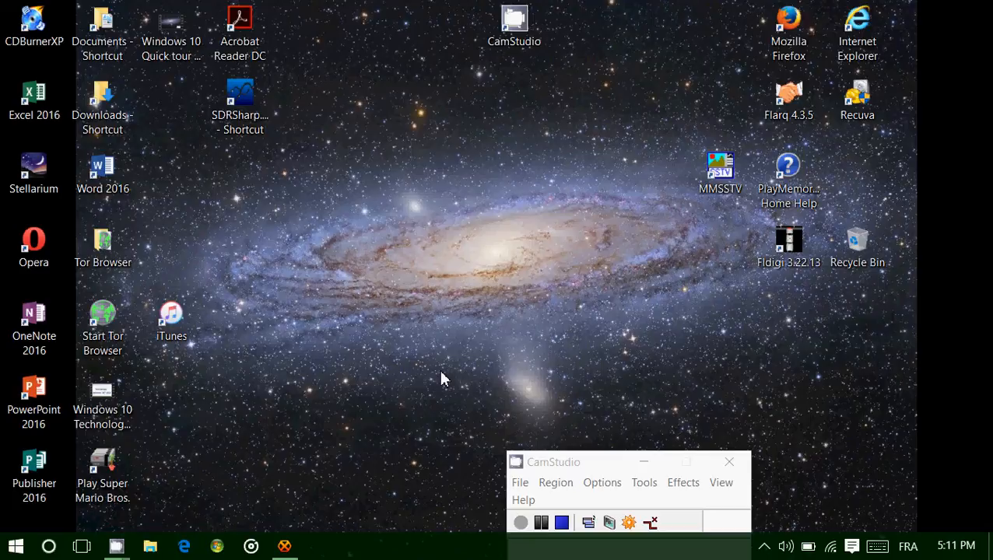
mouse_move(391, 382)
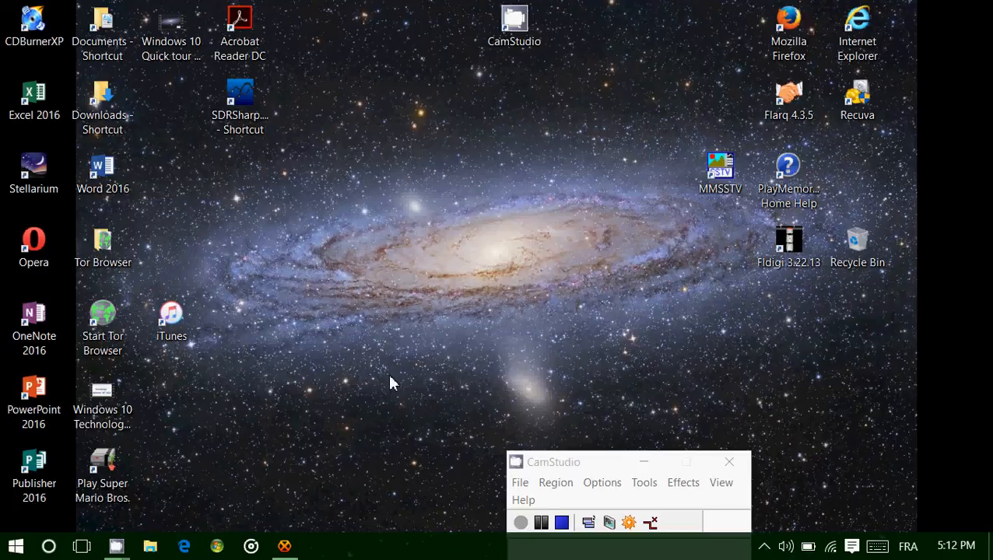
mouse_move(563, 522)
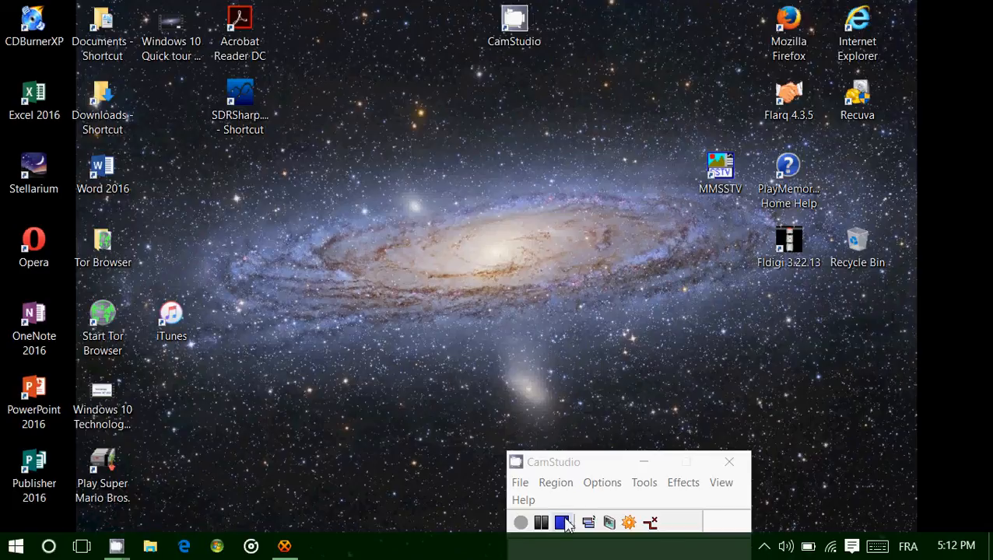